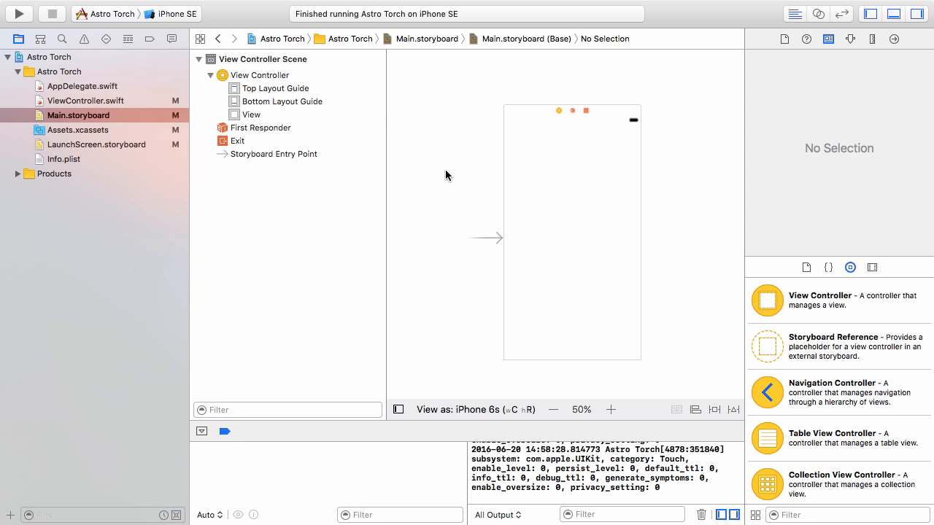
pyautogui.moveTo(540, 134)
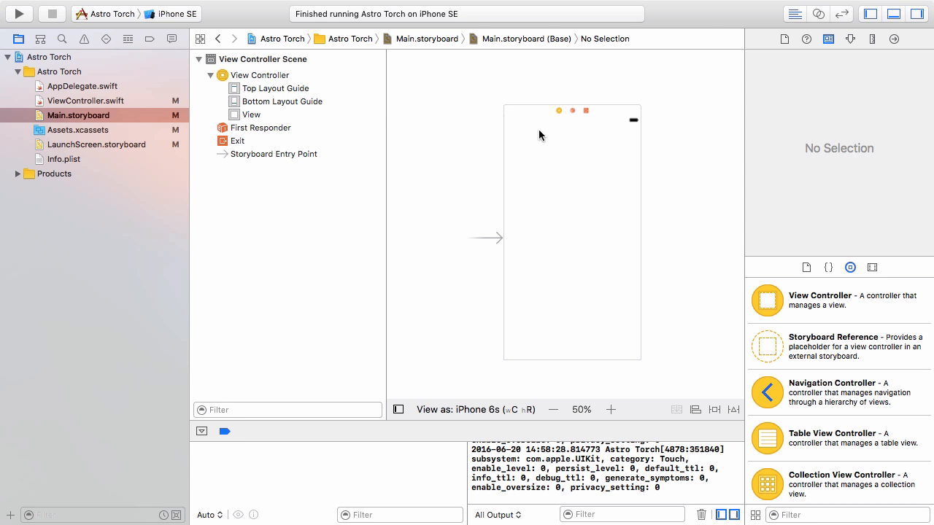
# - Select the main view, cycle the library tabs back to Objects, and show the View Controller entry's description
pyautogui.click(251, 114)
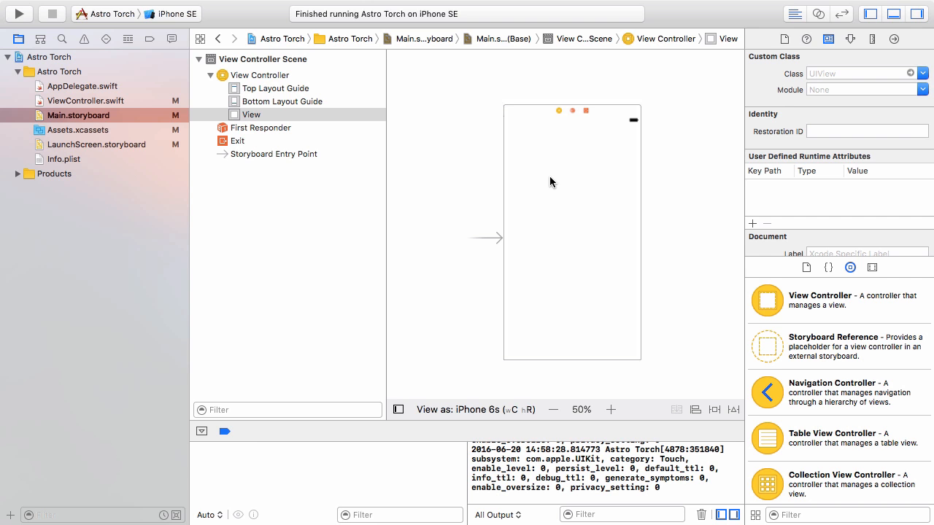
pyautogui.moveTo(688, 247)
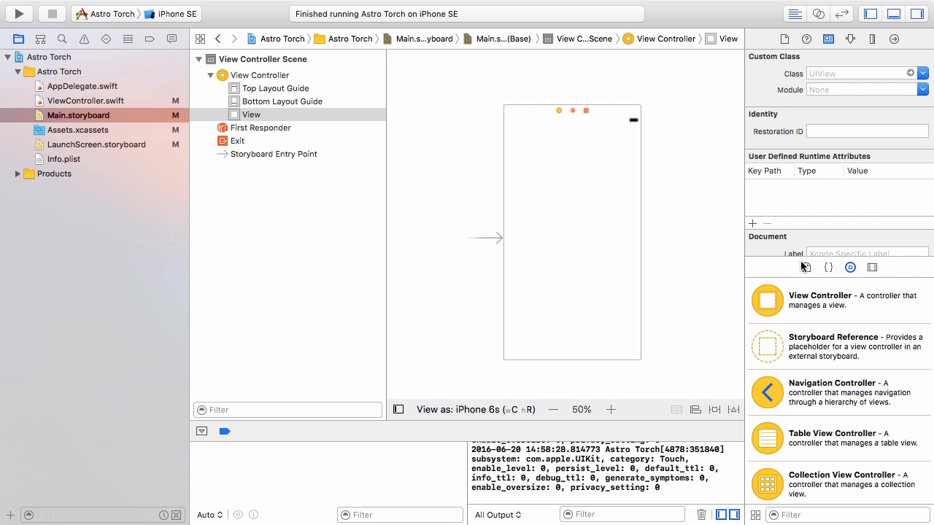
pyautogui.click(804, 268)
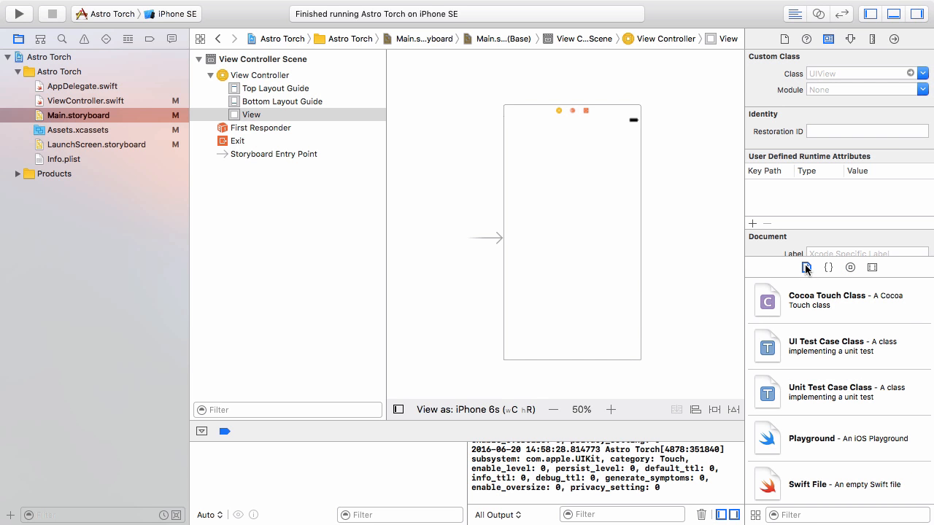
pyautogui.click(829, 267)
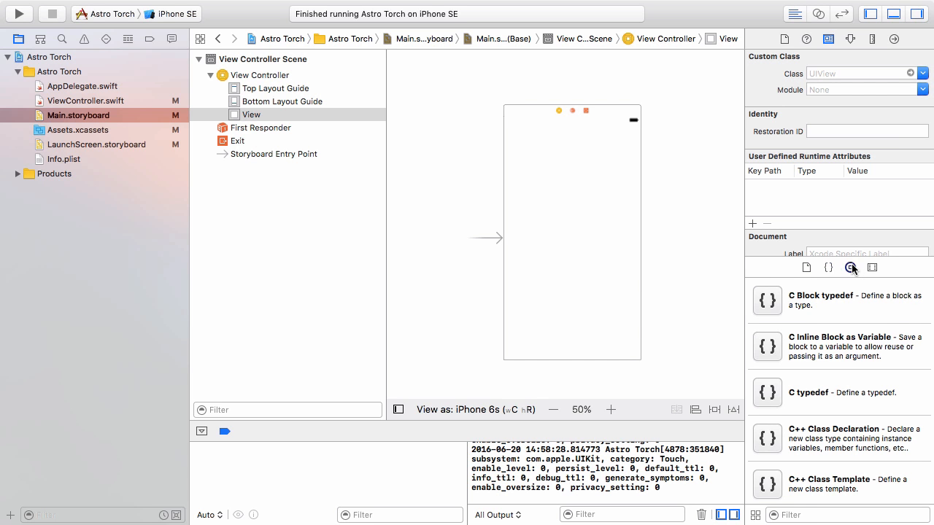
pyautogui.click(850, 268)
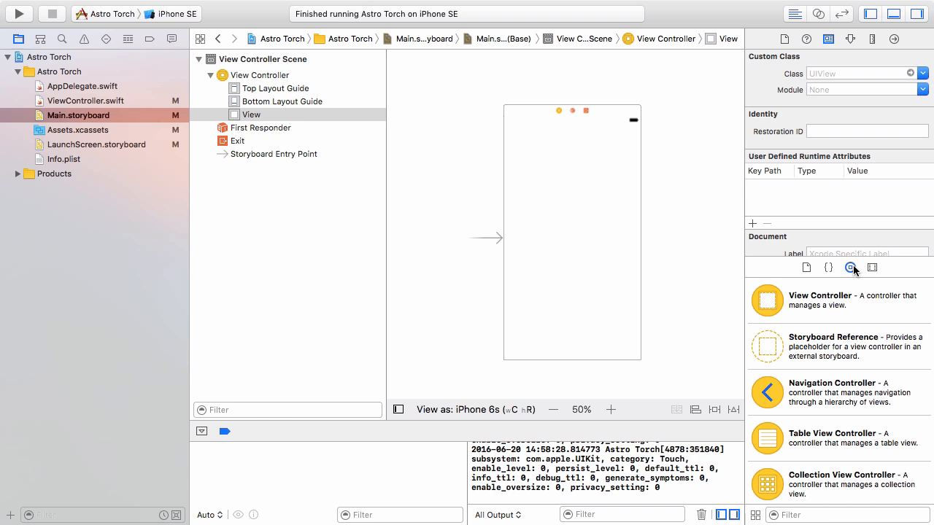
pyautogui.moveTo(848, 269)
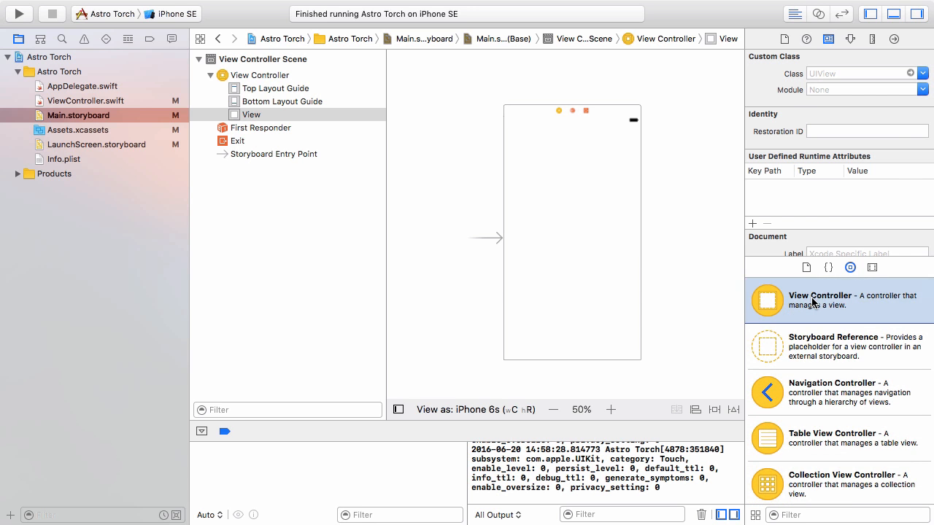
pyautogui.click(819, 300)
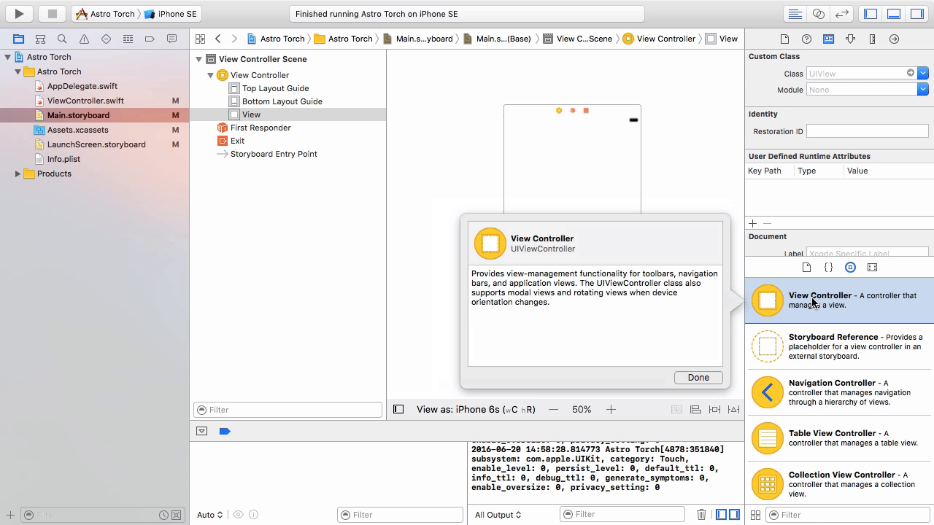
pyautogui.moveTo(842, 335)
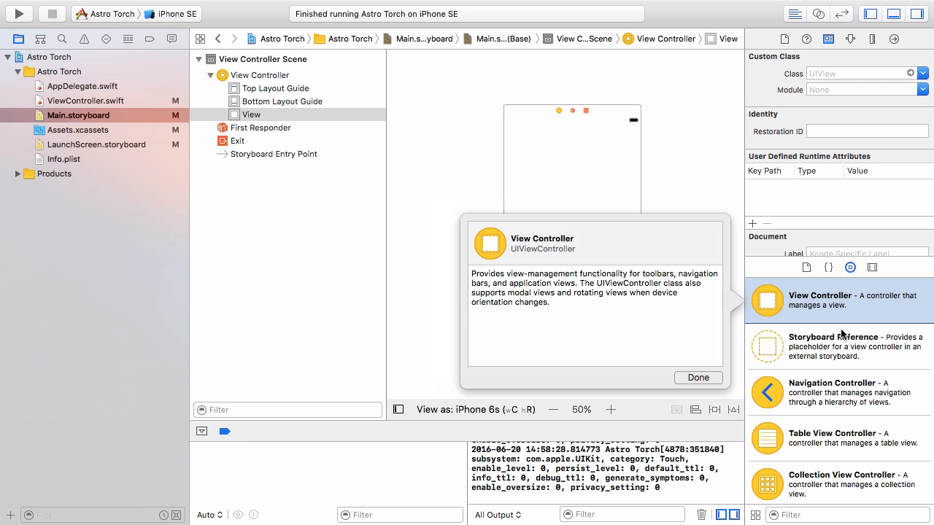
# - Drag a Button from the Object library to the view's top-left and zoom the canvas to 150%
pyautogui.click(697, 378)
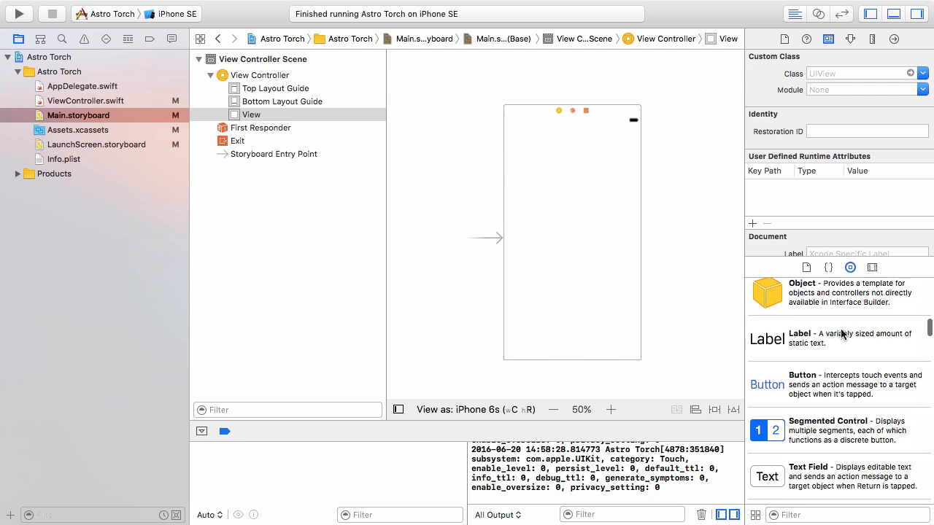
pyautogui.moveTo(808, 380)
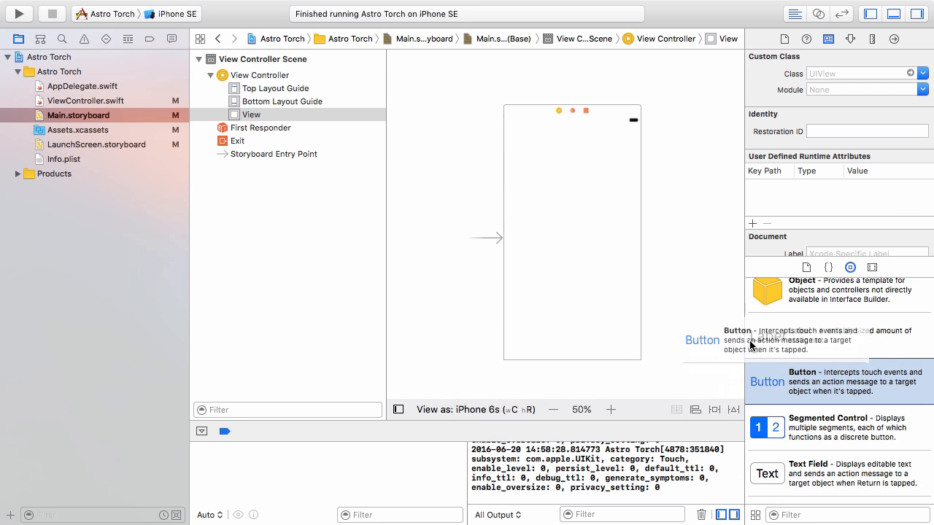
pyautogui.moveTo(702, 340); pyautogui.dragTo(522, 135)
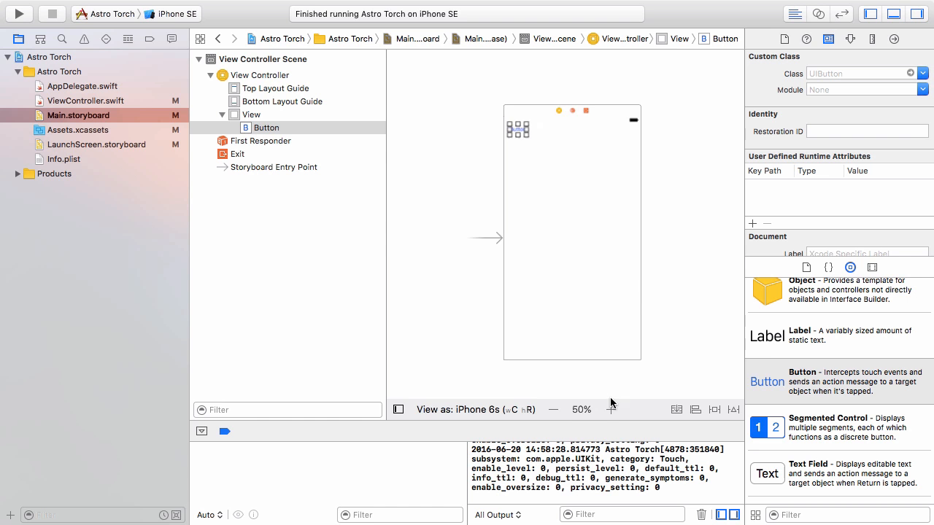
pyautogui.click(610, 410)
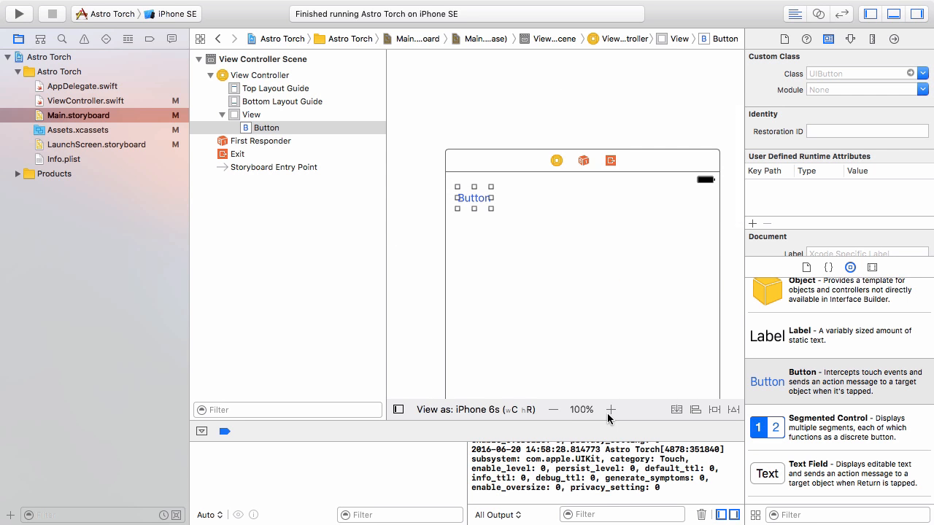
pyautogui.click(610, 410)
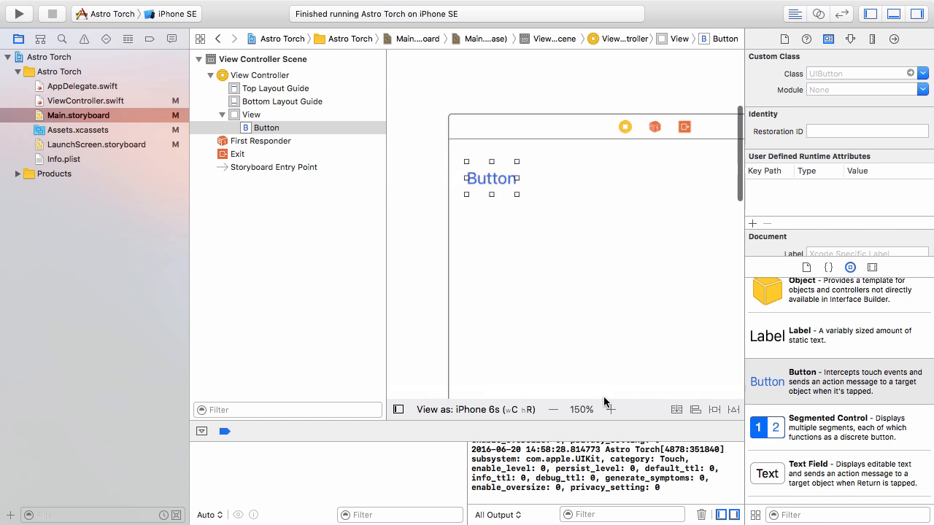
pyautogui.click(418, 183)
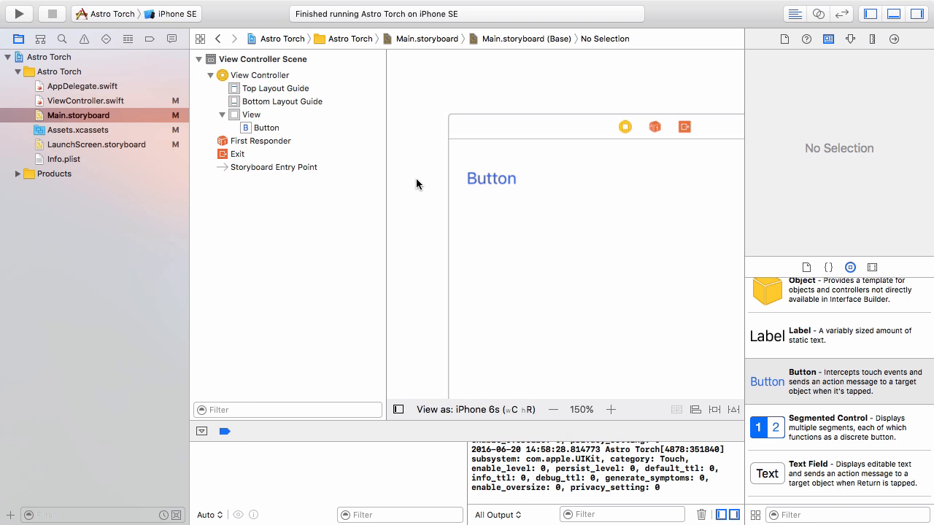
pyautogui.moveTo(511, 399)
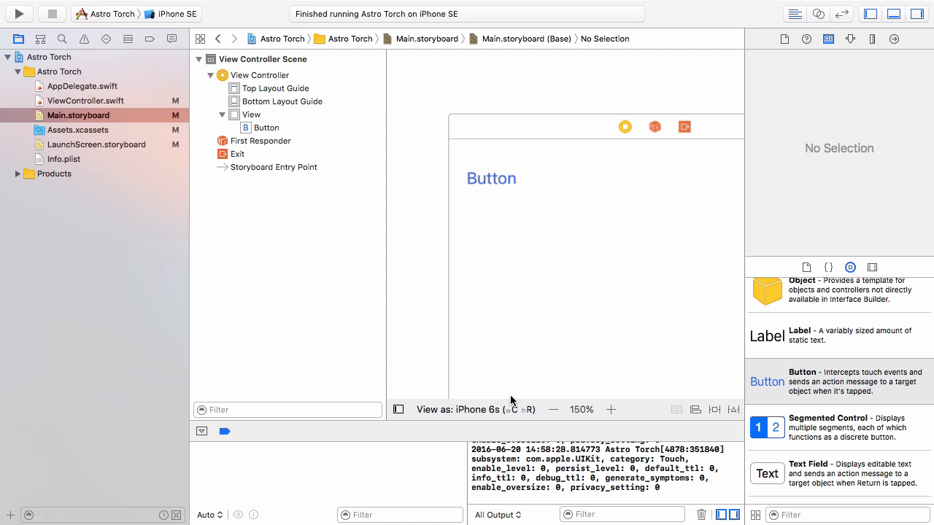
pyautogui.moveTo(481, 167)
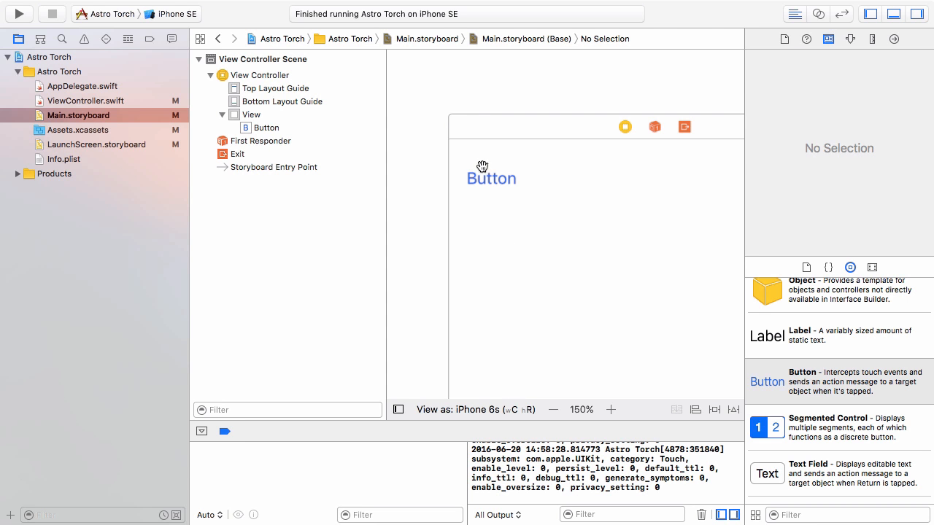
# - Set the selected button's Text Color to Dark Text Color in the Attributes inspector
pyautogui.click(491, 178)
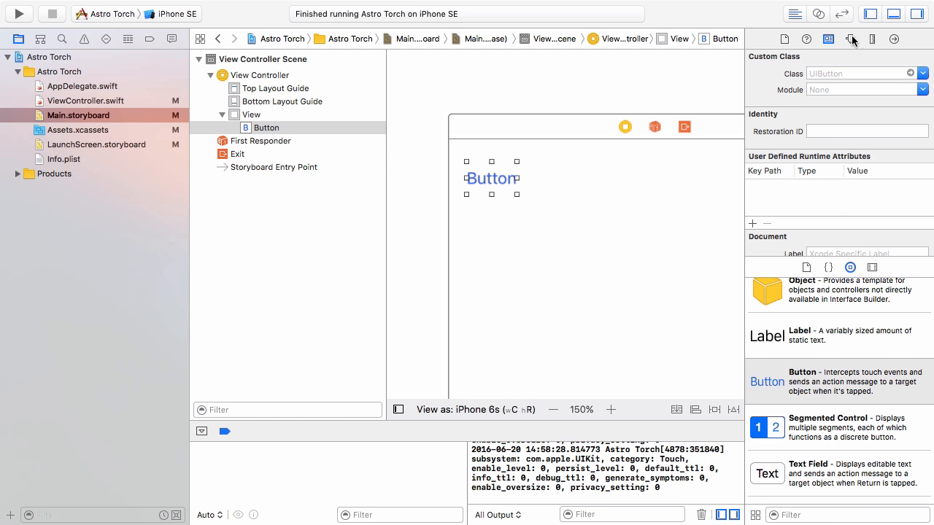
pyautogui.click(850, 42)
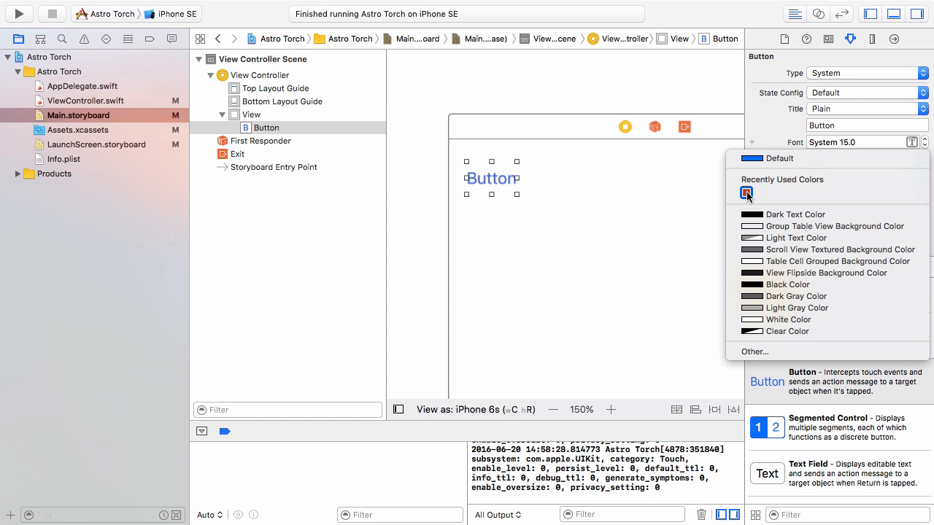
pyautogui.click(795, 213)
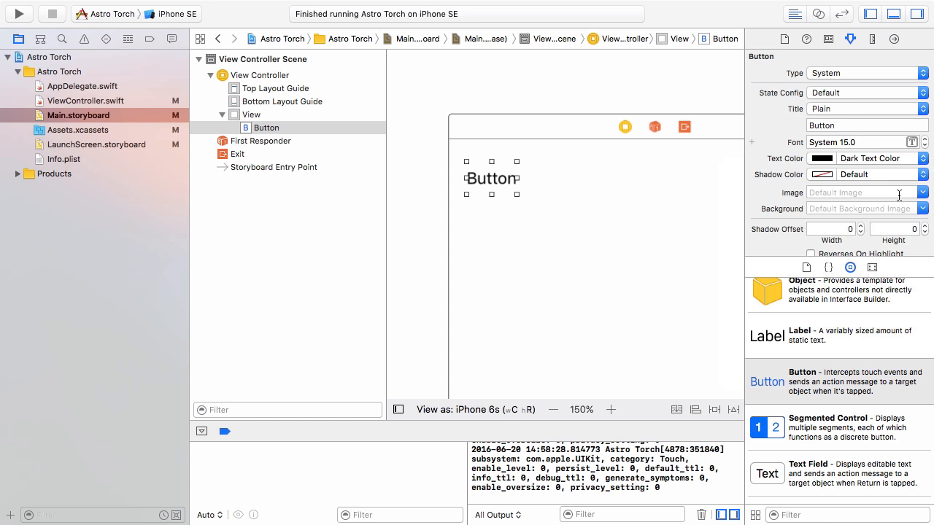
pyautogui.scroll(-3)
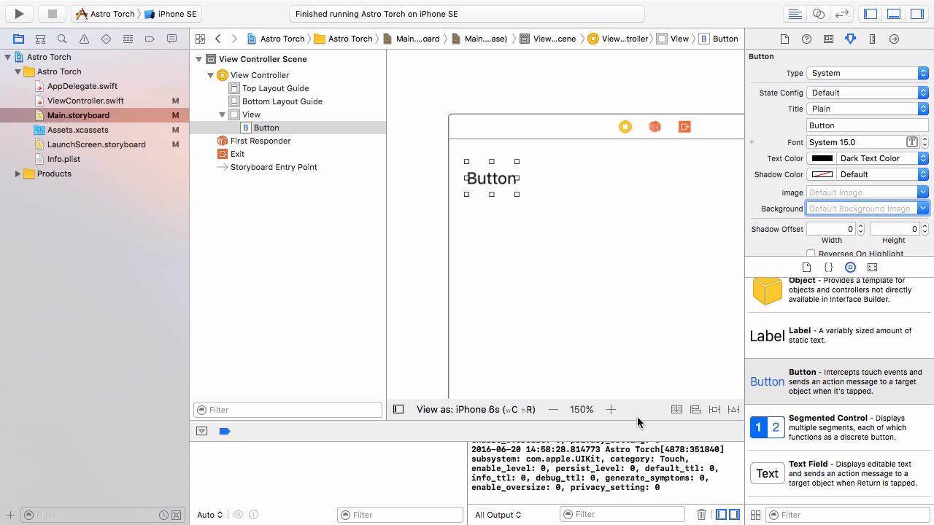
pyautogui.moveTo(684, 126)
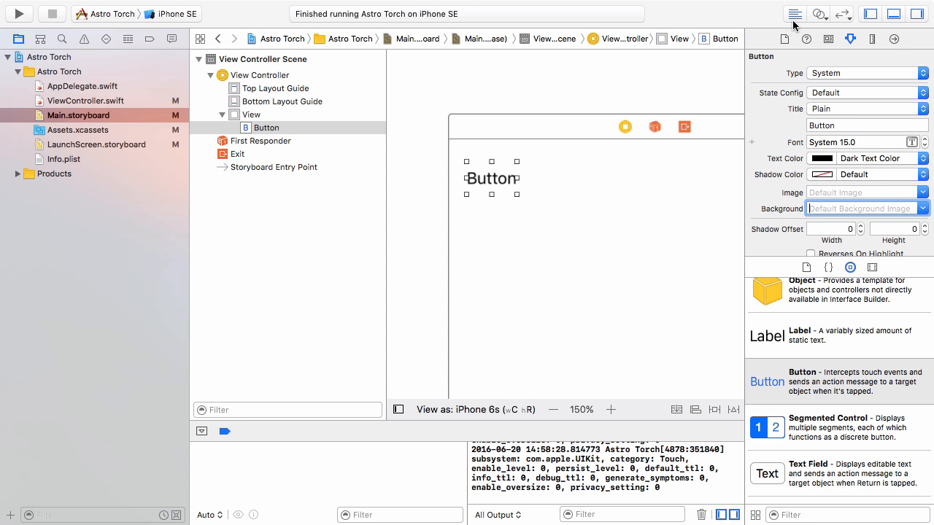
pyautogui.moveTo(794, 25)
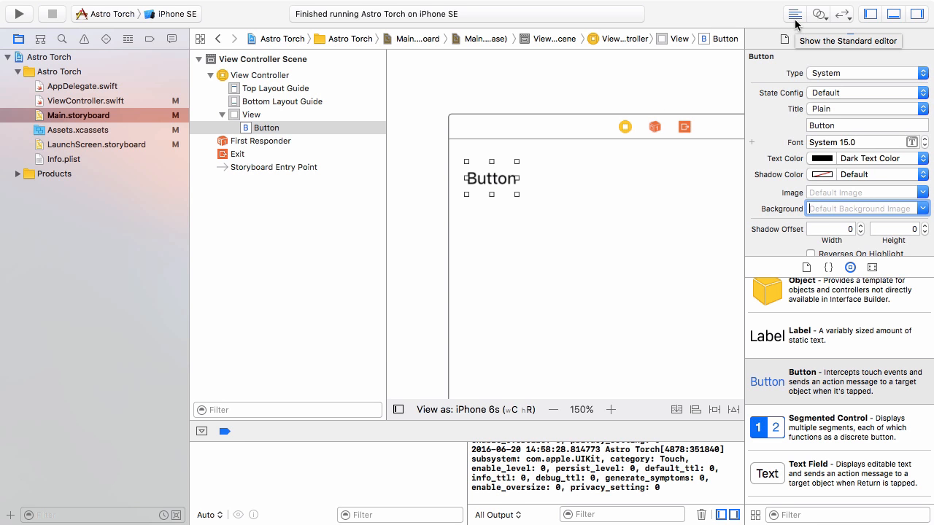
pyautogui.moveTo(798, 15)
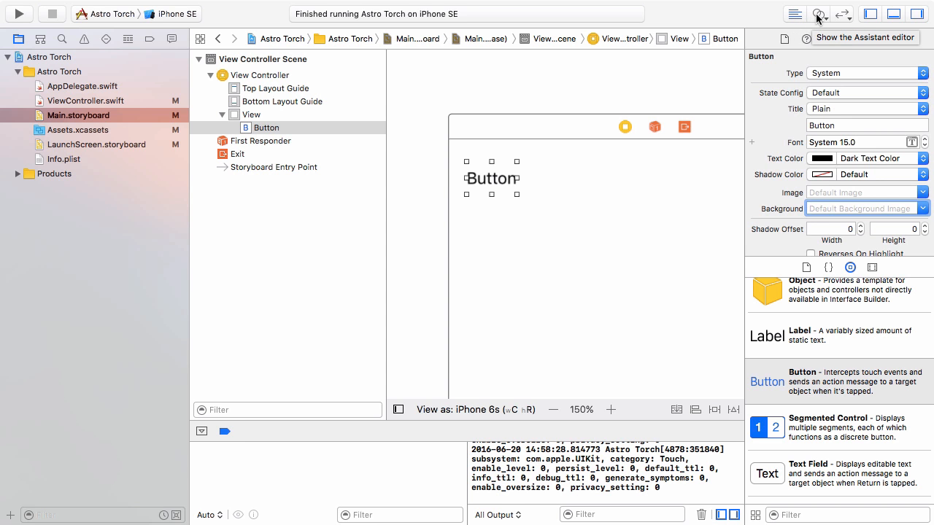
pyautogui.moveTo(842, 15)
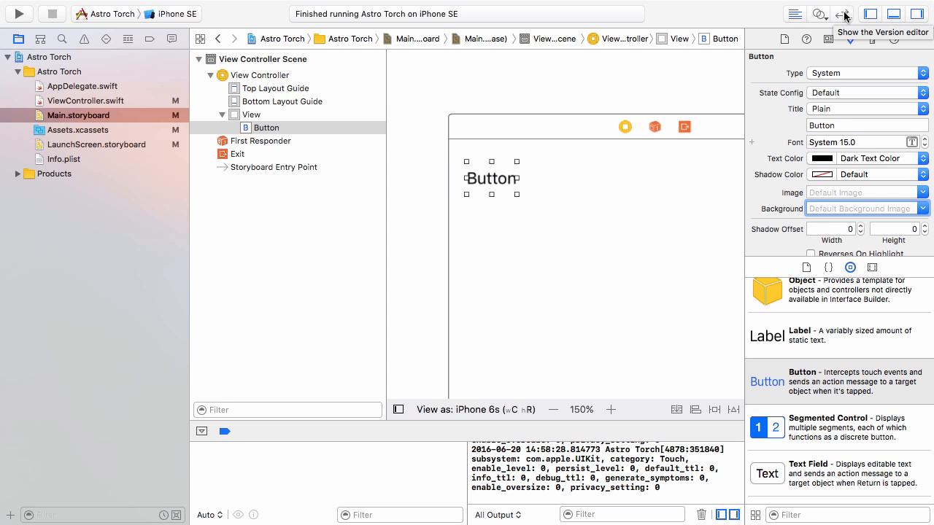
pyautogui.moveTo(821, 16)
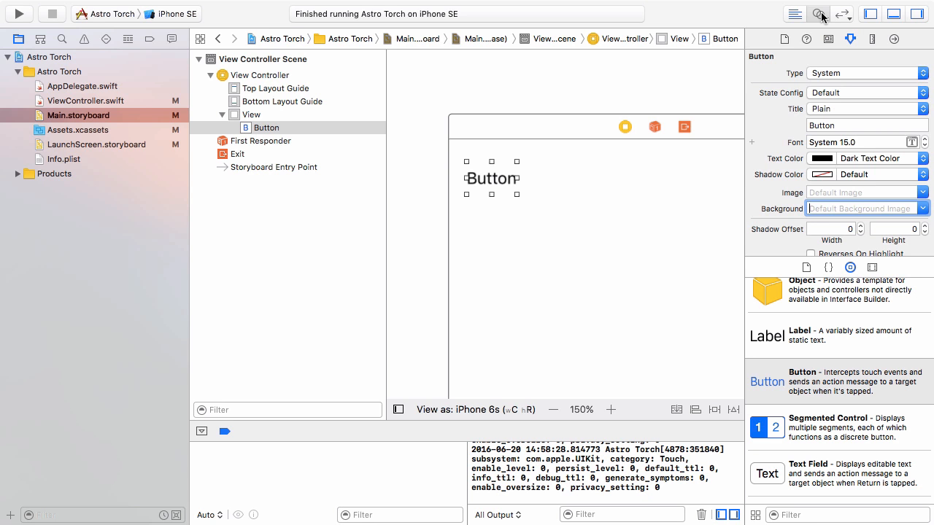
# - Show ViewController.swift beside the storyboard and connect the button as an Outlet named myButton
pyautogui.click(820, 17)
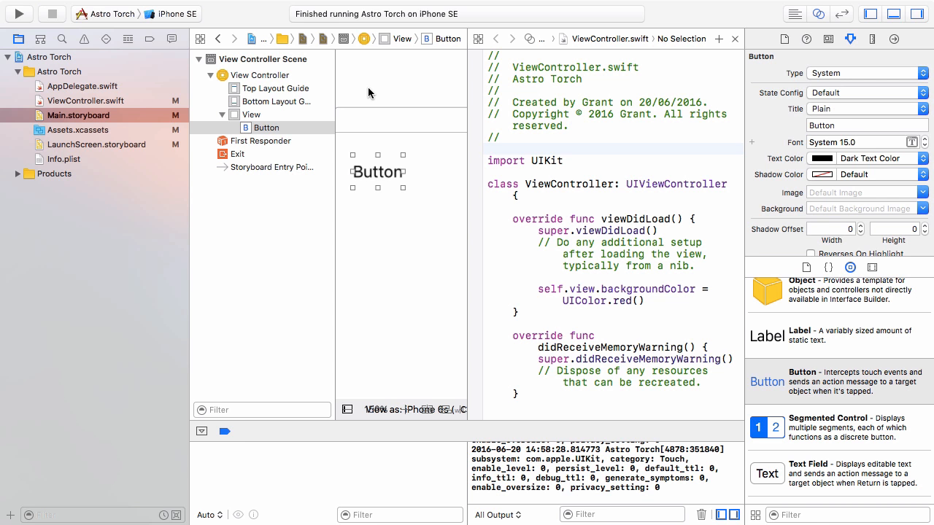
pyautogui.moveTo(378, 173)
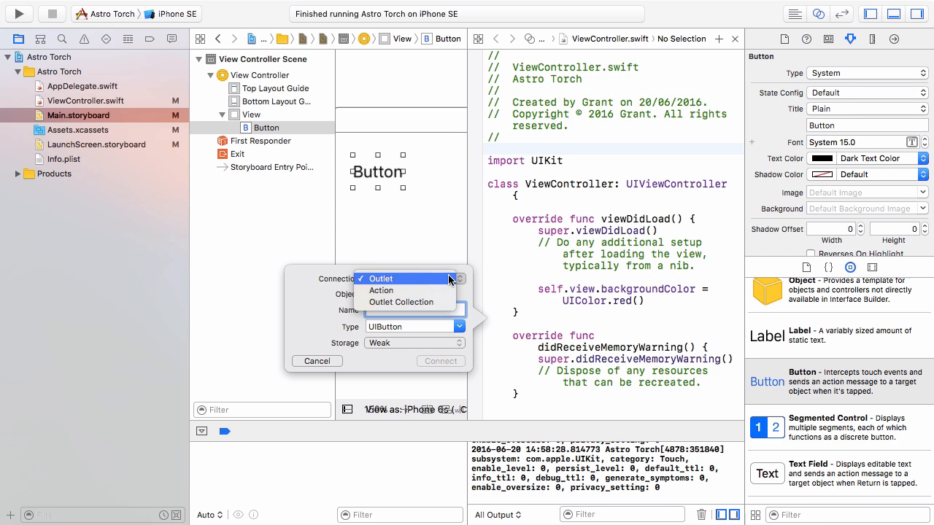
pyautogui.moveTo(434, 280)
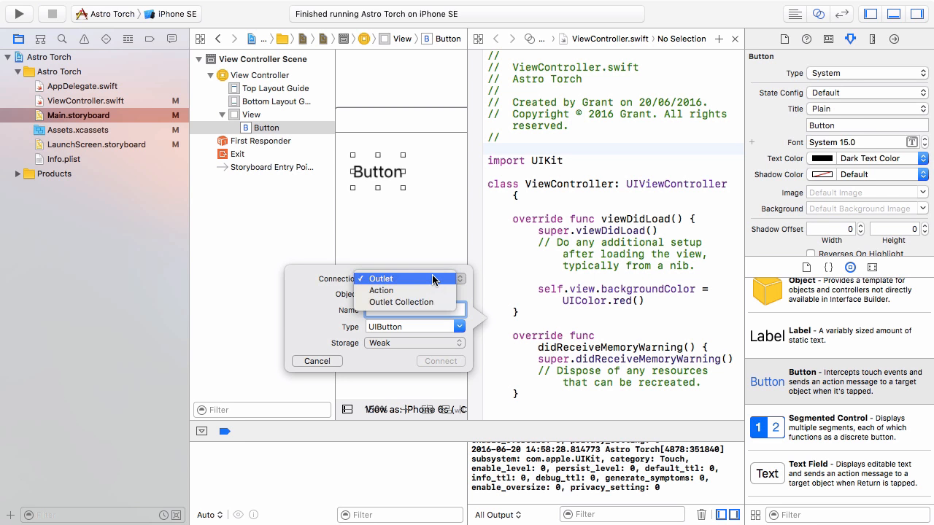
pyautogui.click(402, 279)
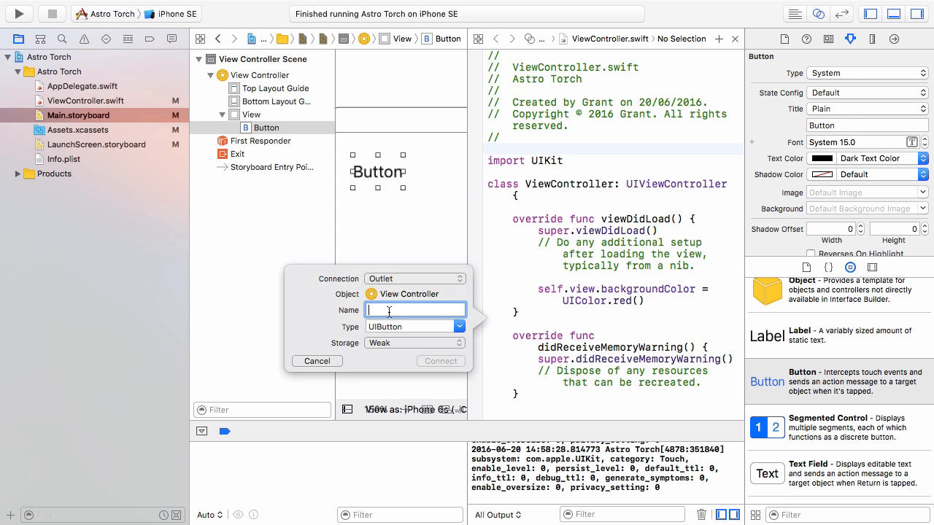
pyautogui.write('my')
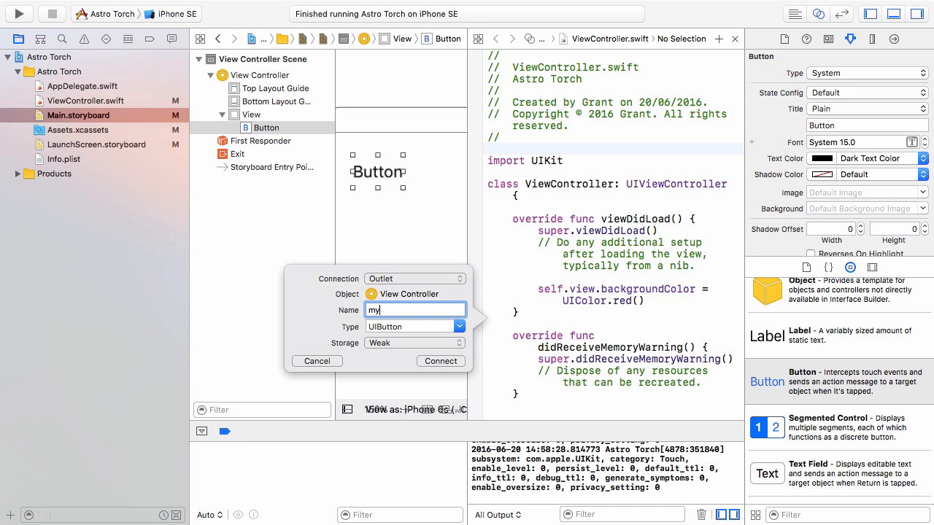
pyautogui.write('Button')
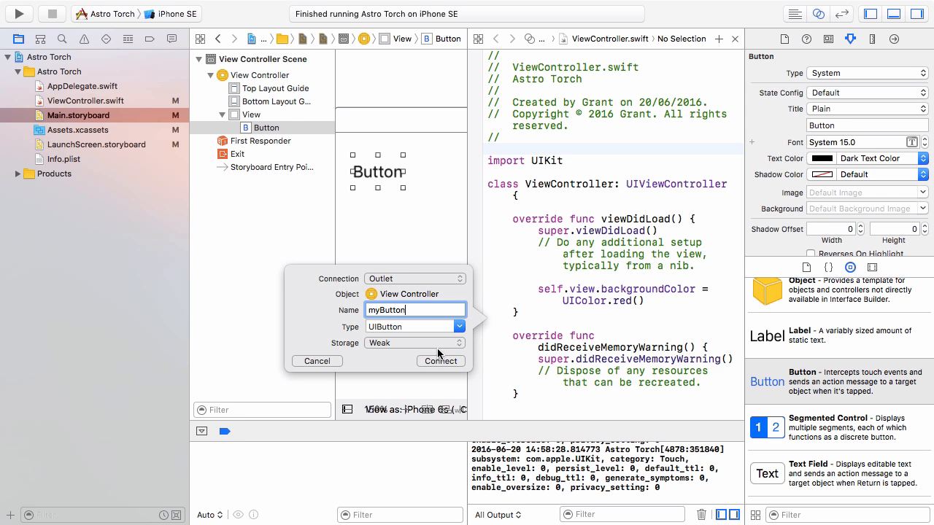
pyautogui.click(440, 361)
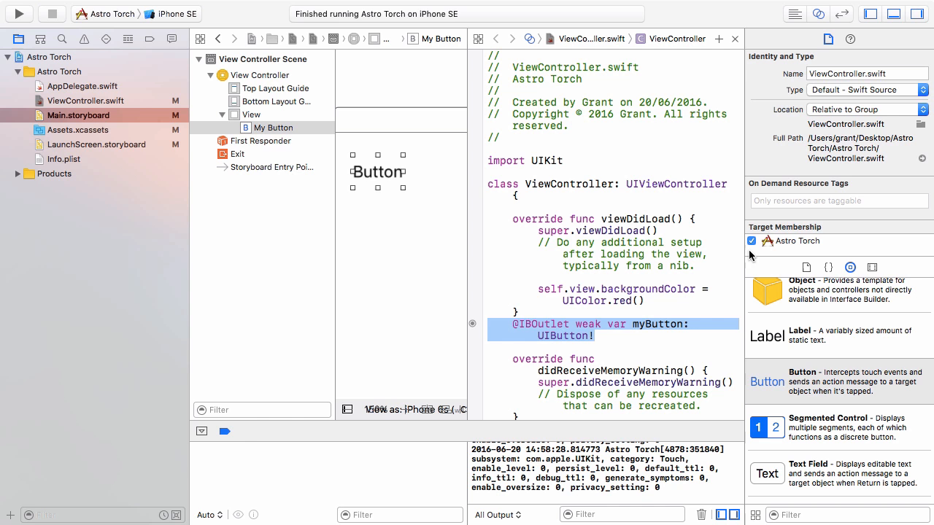
pyautogui.moveTo(740, 251)
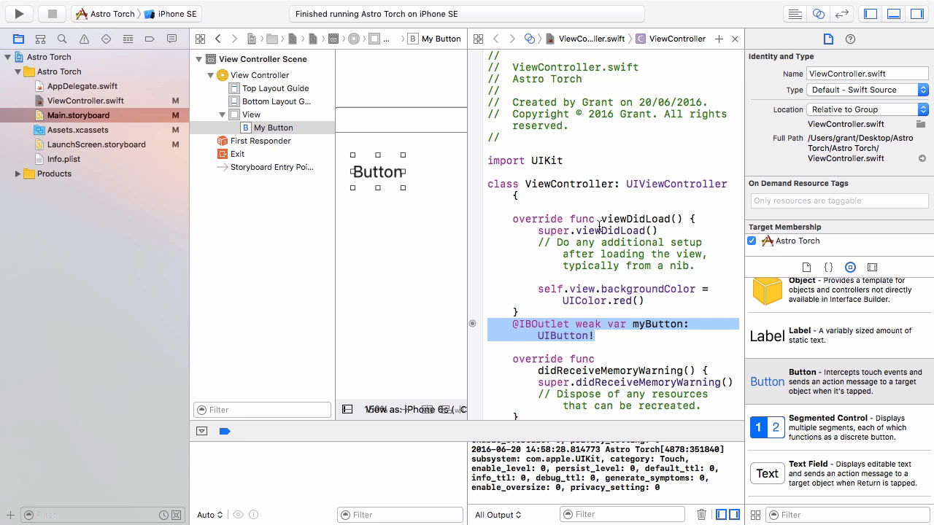
pyautogui.moveTo(514, 221)
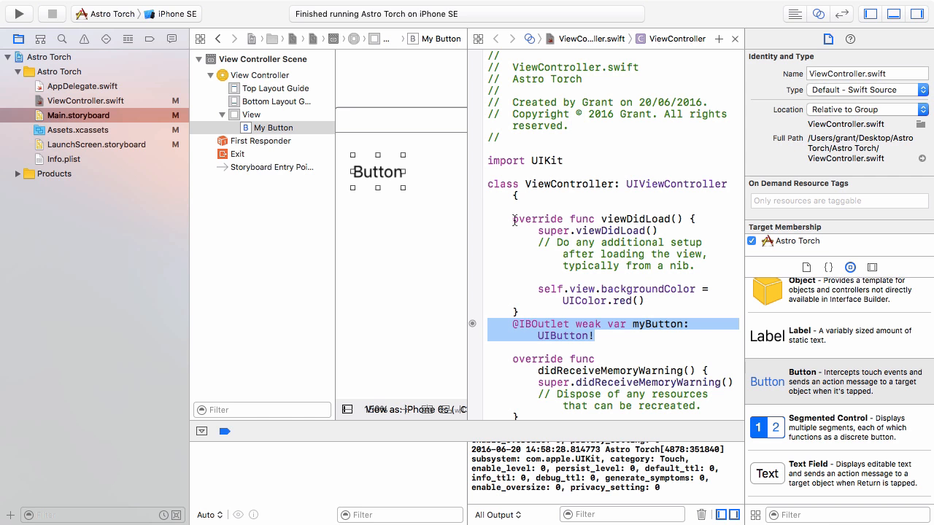
pyautogui.moveTo(378, 173)
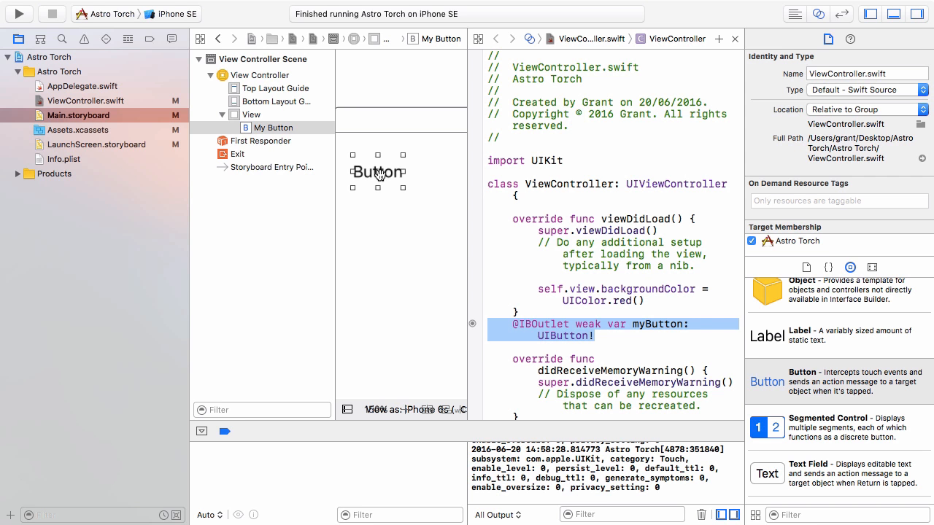
# - Ctrl-drag the button into the code as an Action named MyButtonClicked with sender type UIButton
pyautogui.moveTo(377, 171); pyautogui.dragTo(550, 354)
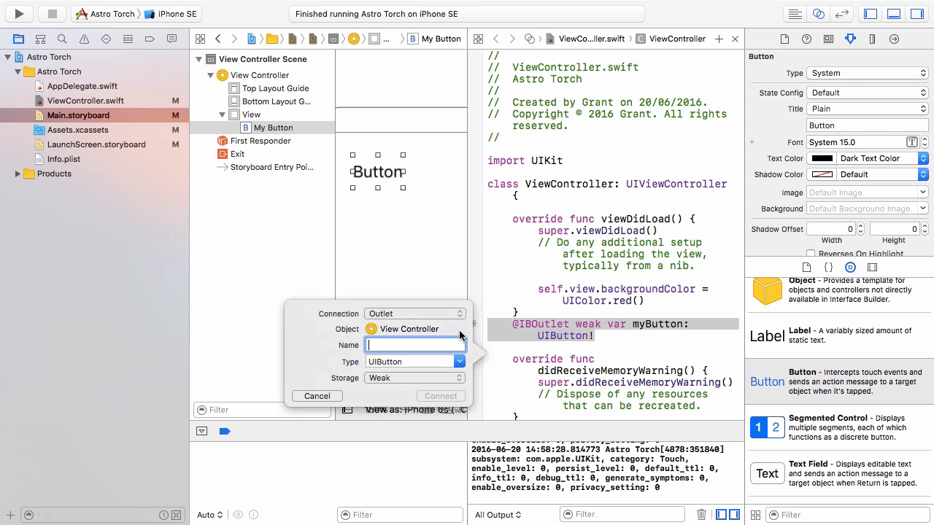
pyautogui.click(415, 314)
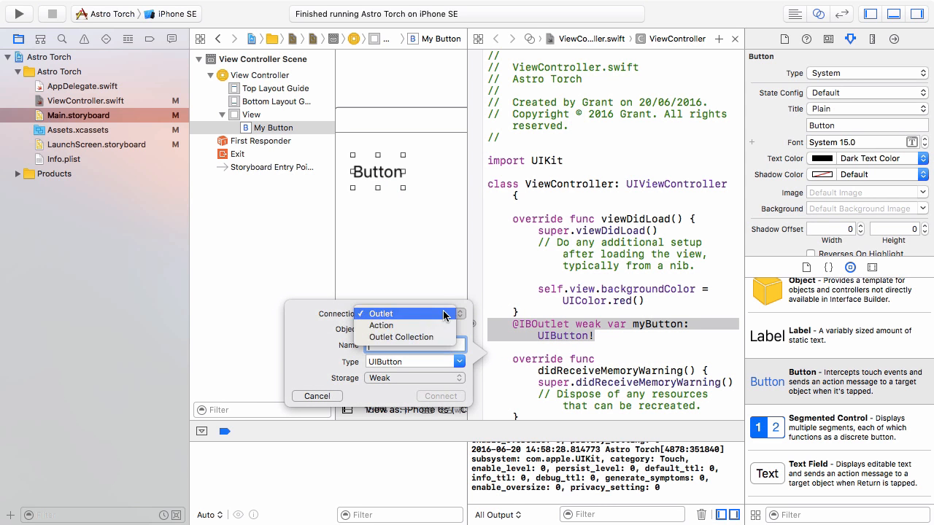
pyautogui.click(382, 326)
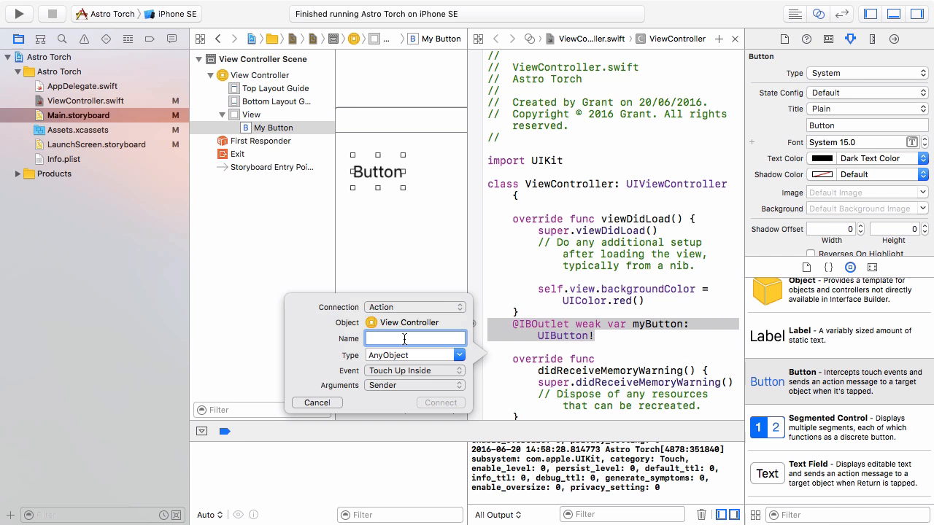
pyautogui.write('my')
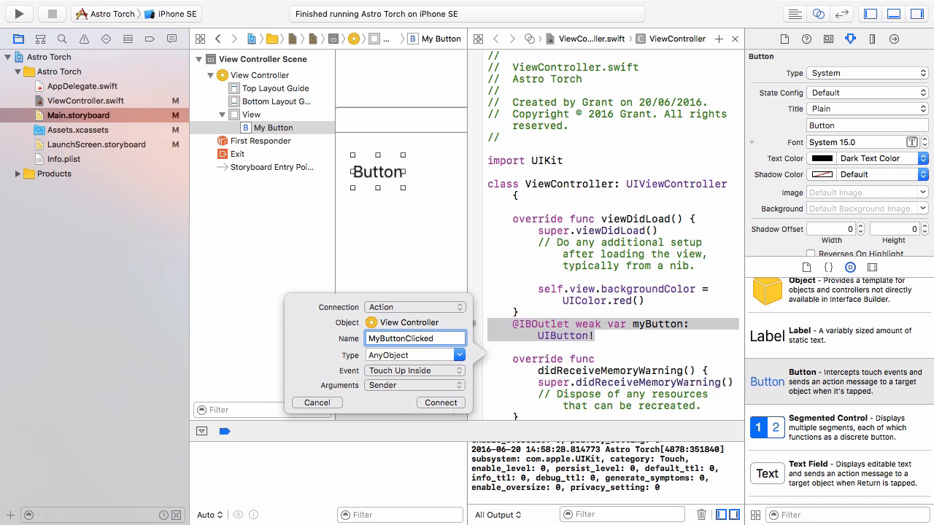
pyautogui.click(458, 355)
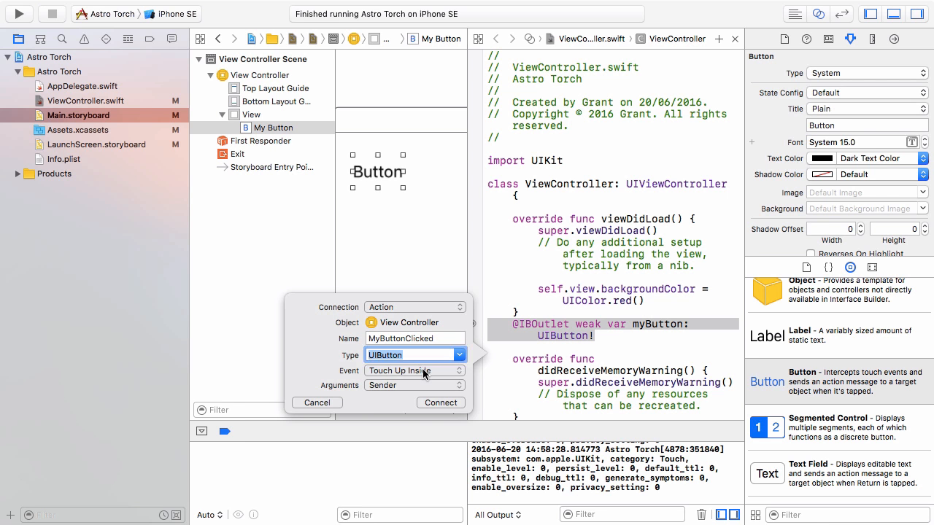
pyautogui.moveTo(385, 418)
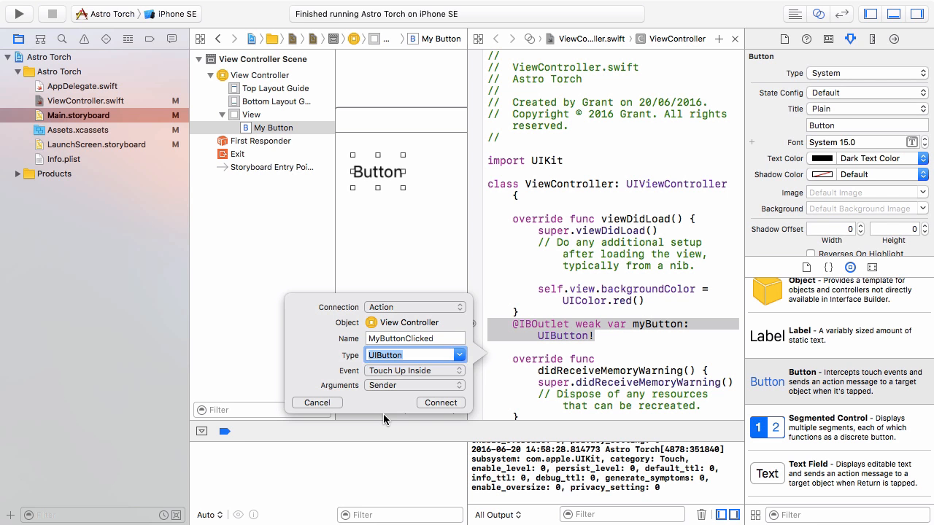
pyautogui.moveTo(389, 409)
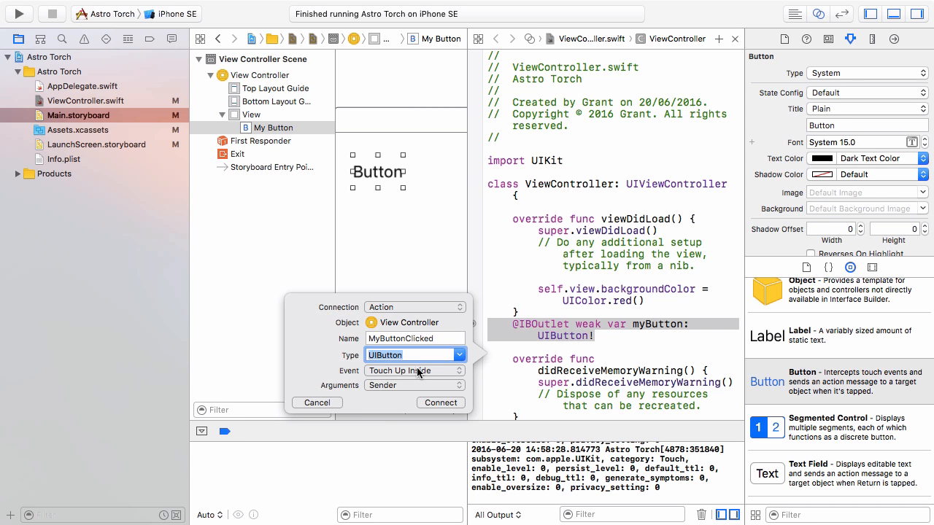
# - Keep Touch Up Inside as the event and connect the MyButtonClicked action
pyautogui.click(414, 370)
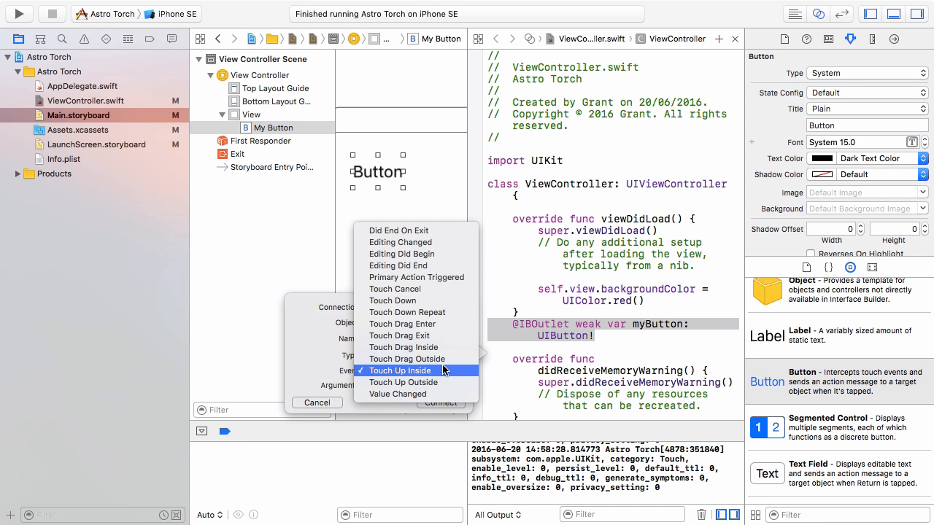
pyautogui.click(400, 370)
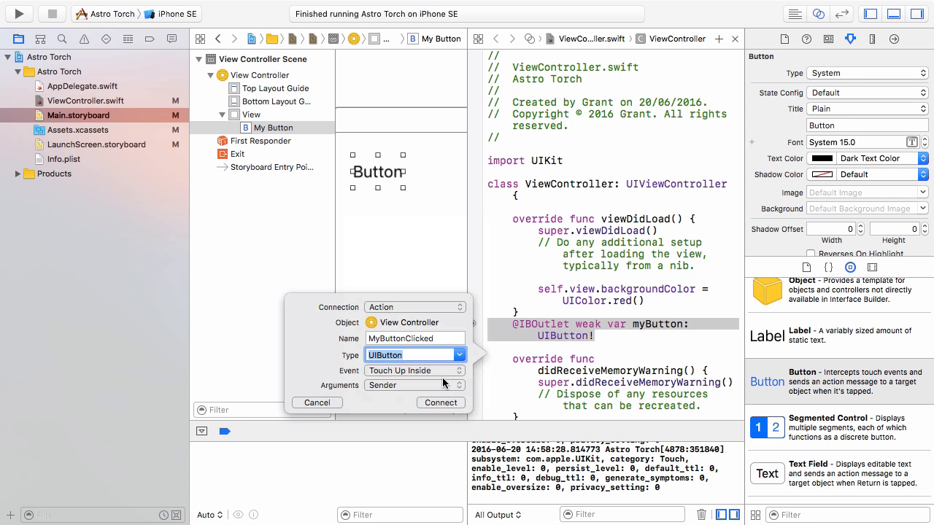
pyautogui.click(441, 403)
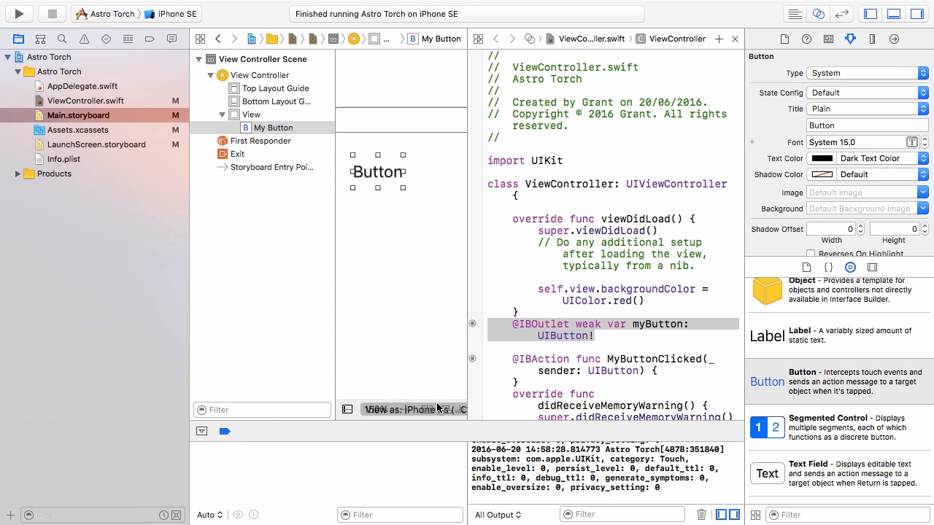
pyautogui.moveTo(722, 29)
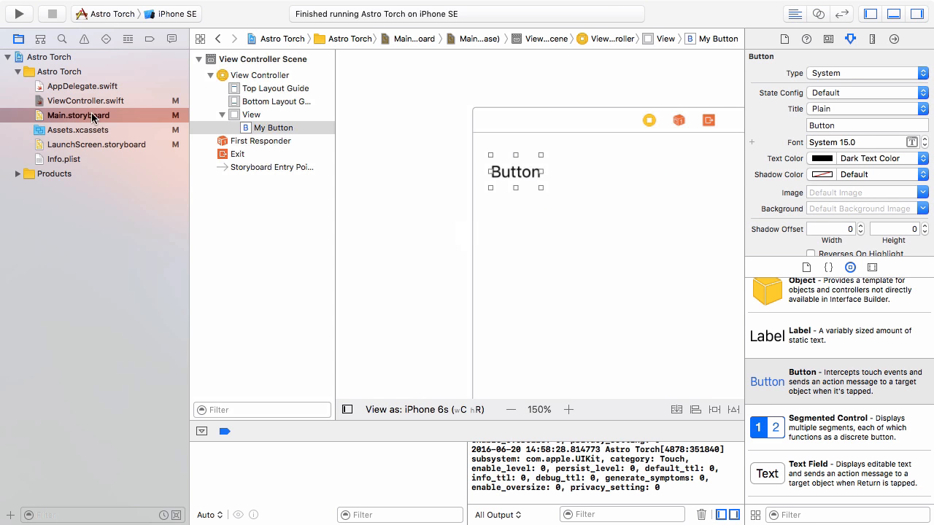
# - Open ViewController.swift alone from the Project Navigator
pyautogui.click(85, 101)
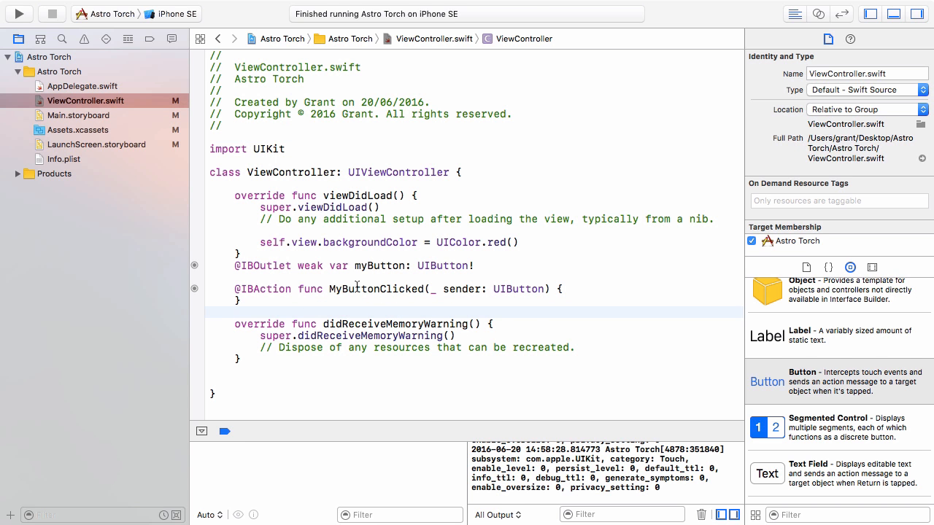
# - Put self.view.backgroundColor = UIColor.red() inside MyButtonClicked instead of viewDidLoad
pyautogui.moveTo(235, 289); pyautogui.dragTo(241, 300)
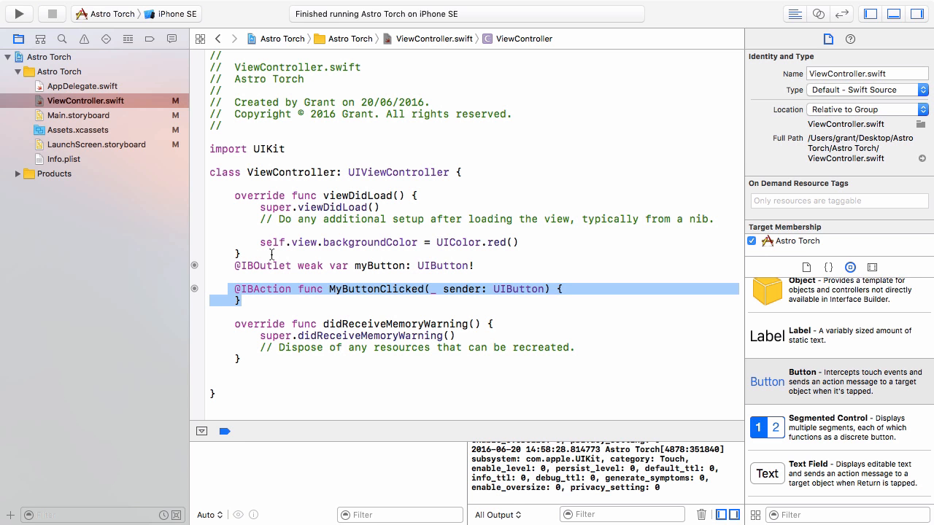
pyautogui.moveTo(333, 277)
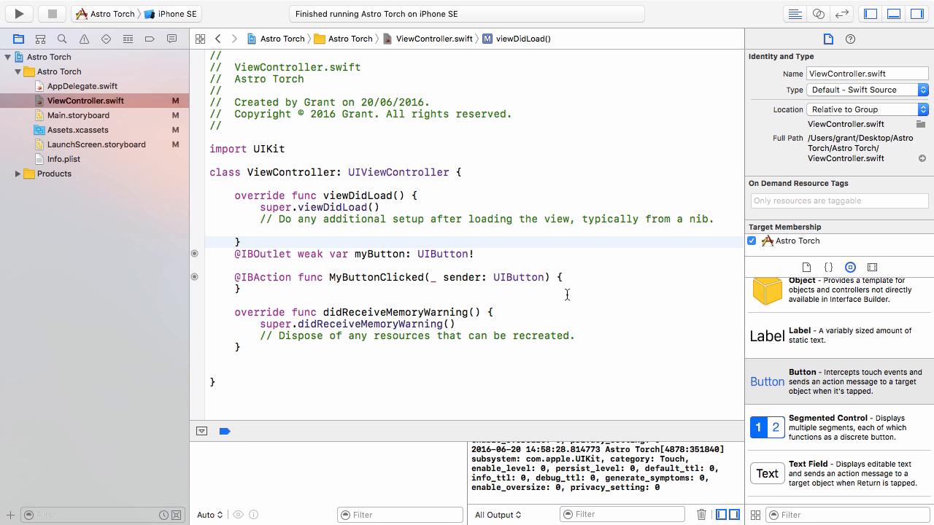
pyautogui.write('self.view.backgroundColor = UIColor.red()')
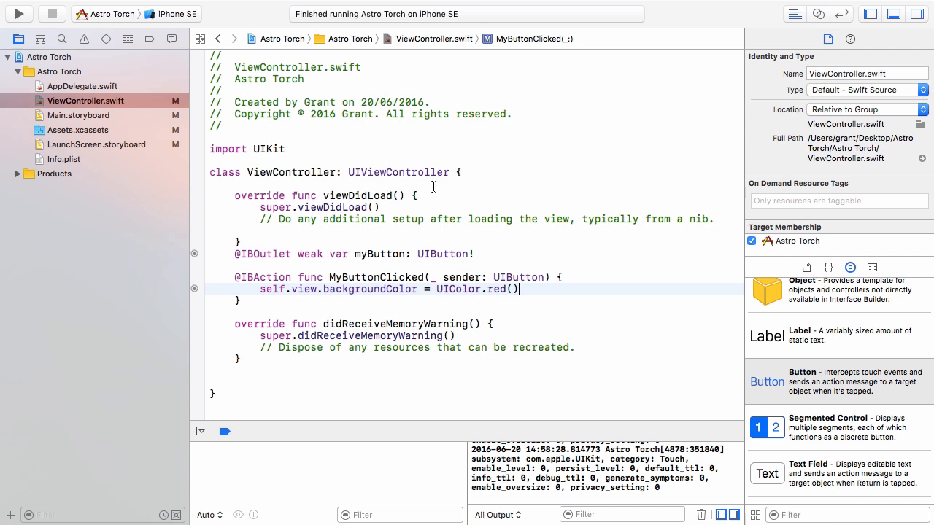
pyautogui.moveTo(21, 15)
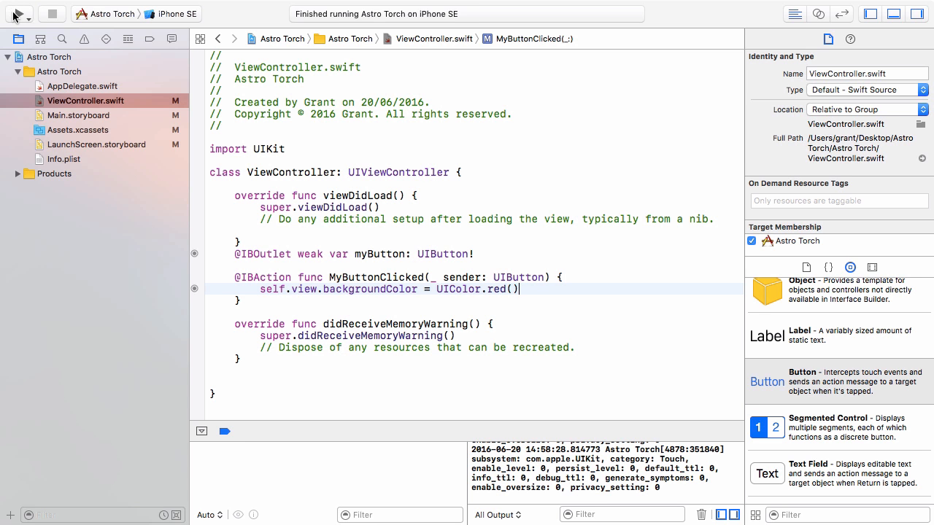
# - Run Astro Torch and tap its Button so the simulator screen turns red
pyautogui.click(22, 15)
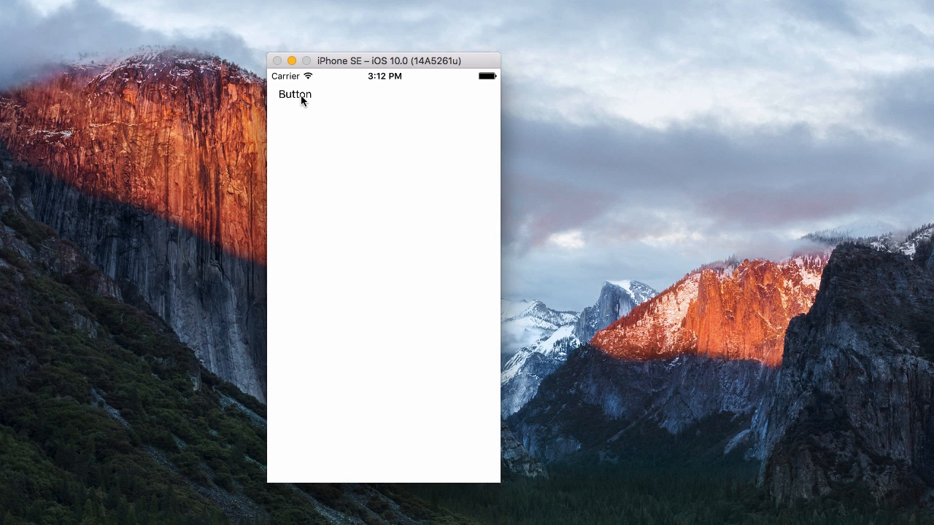
pyautogui.click(295, 94)
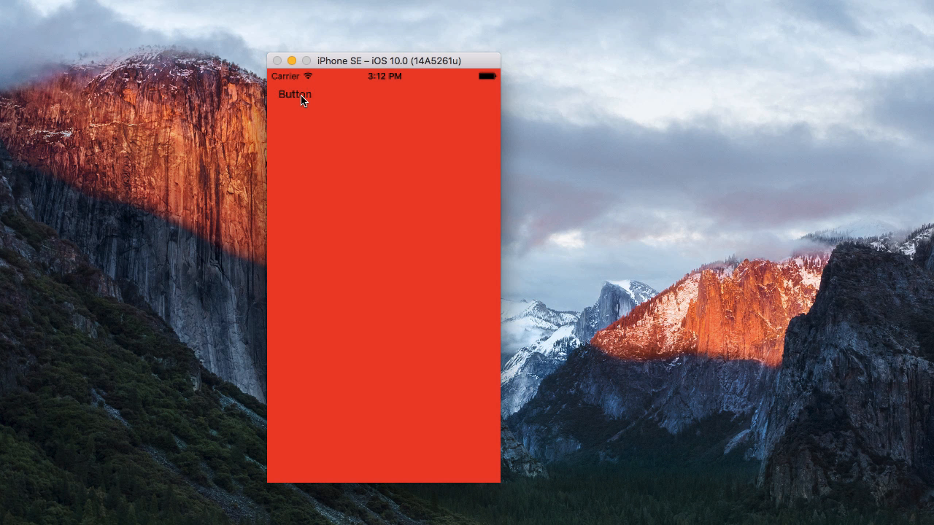